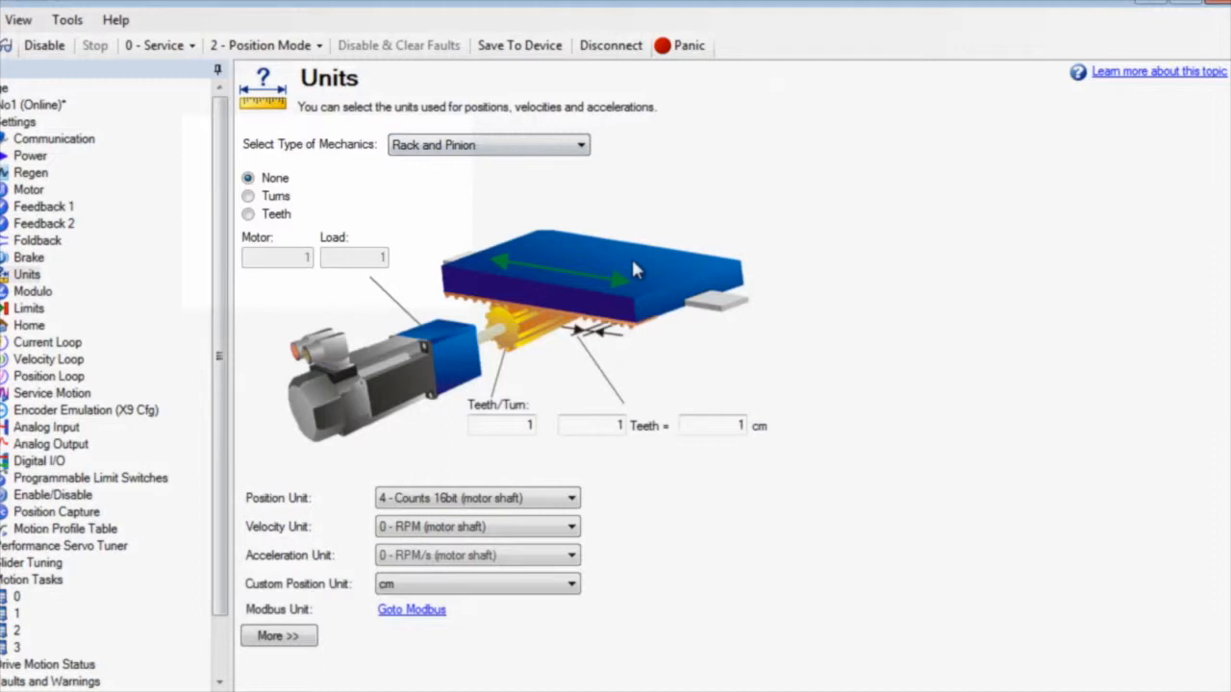
Set the rack and pinion gear ratio to Turns, trying Teeth before returning to Turns.
left_click(248, 196)
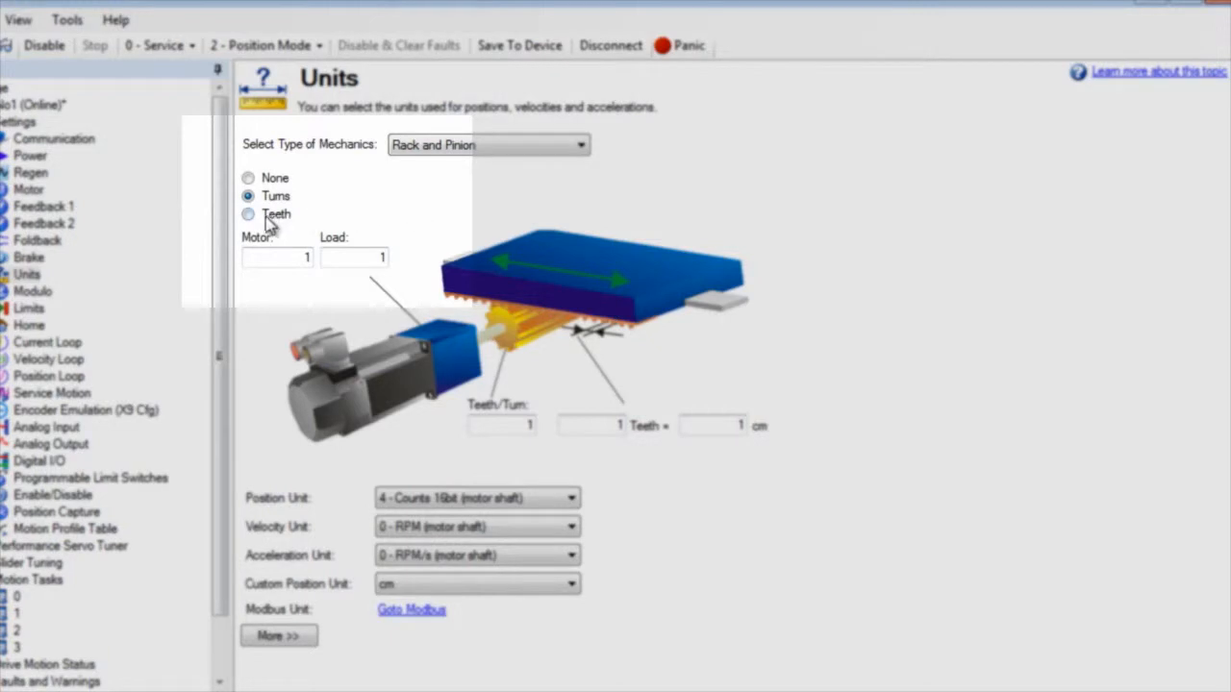
left_click(248, 214)
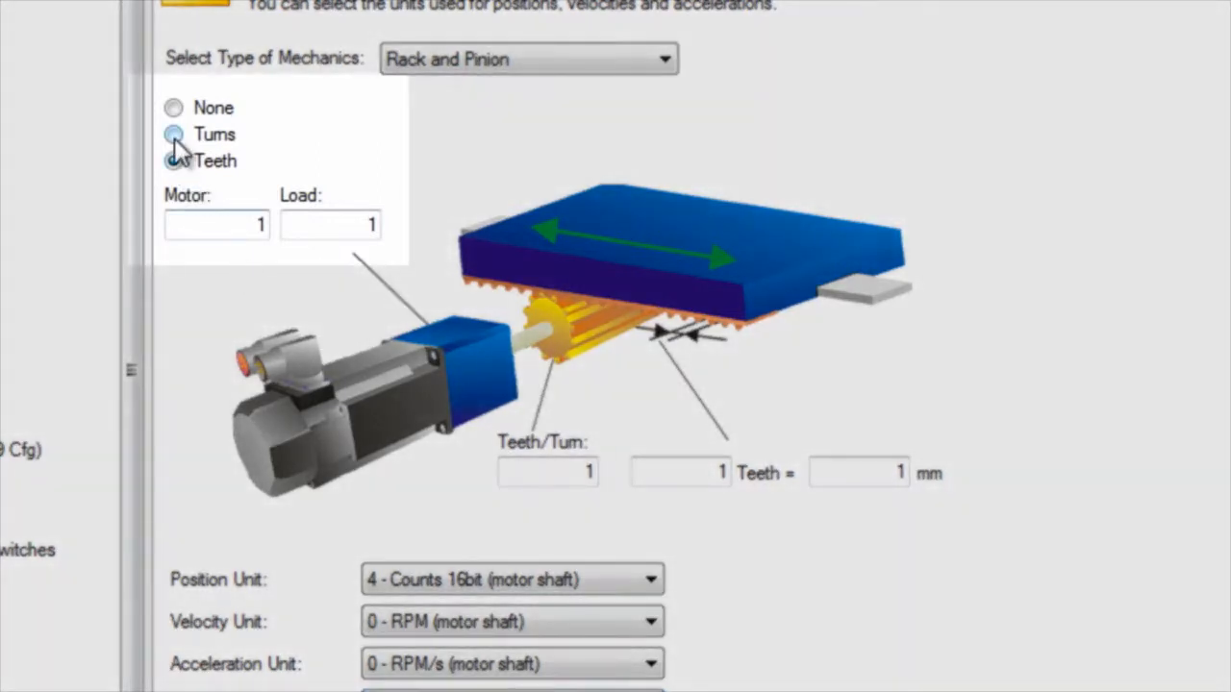
left_click(173, 135)
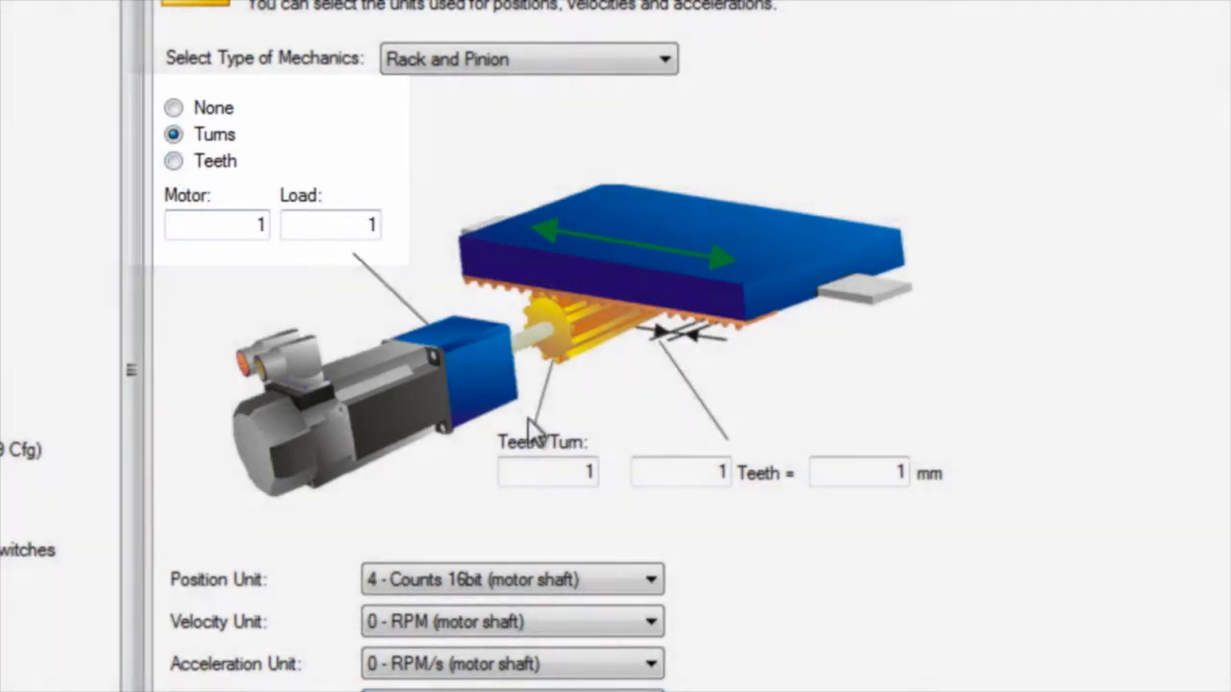
Enter 30 teeth per turn, and 30 teeth equal to 120 mm.
type("30.000")
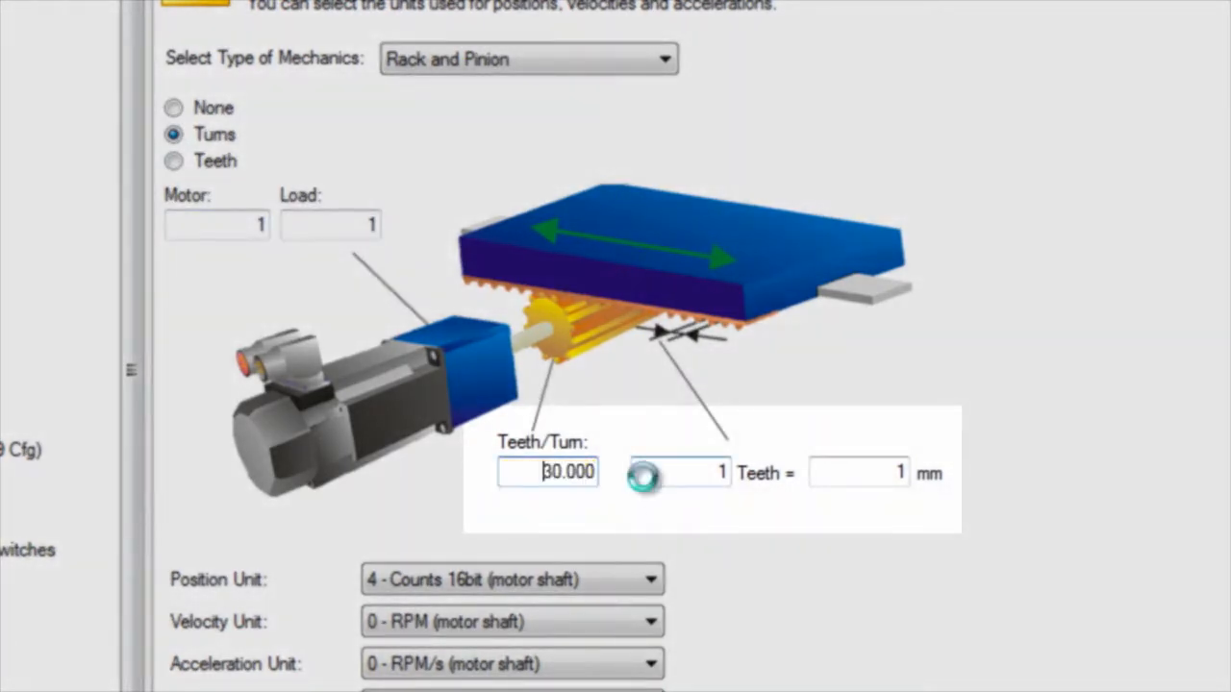
left_click(659, 472)
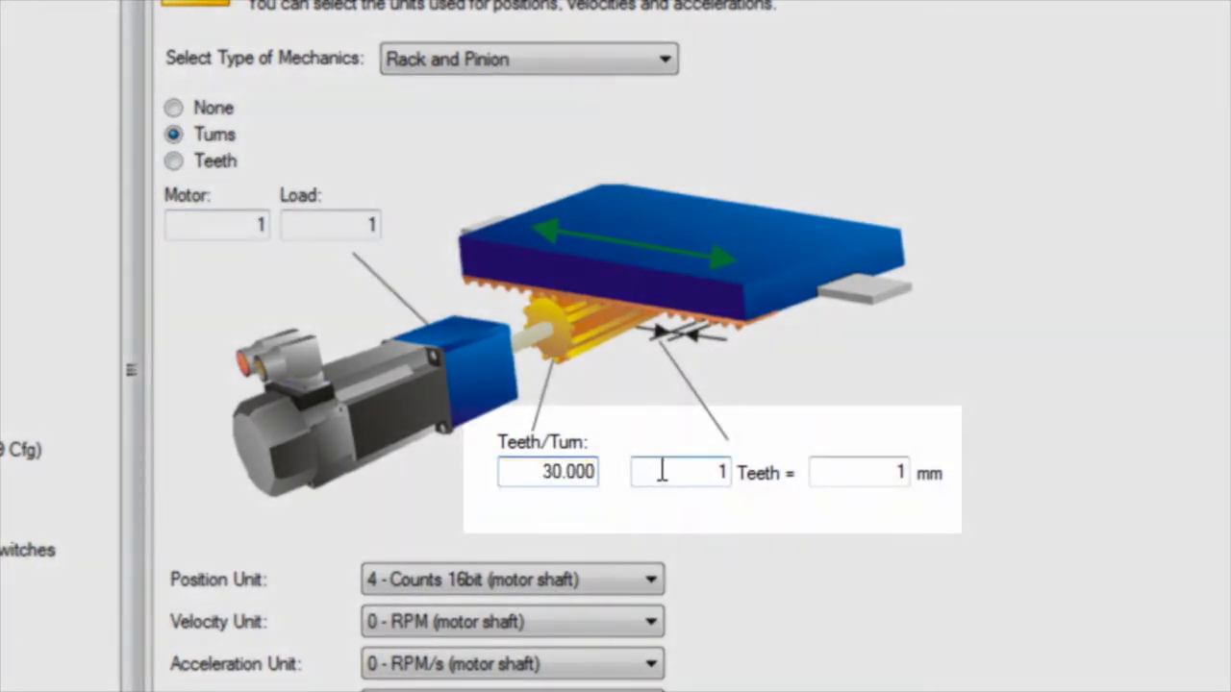
type("30.000")
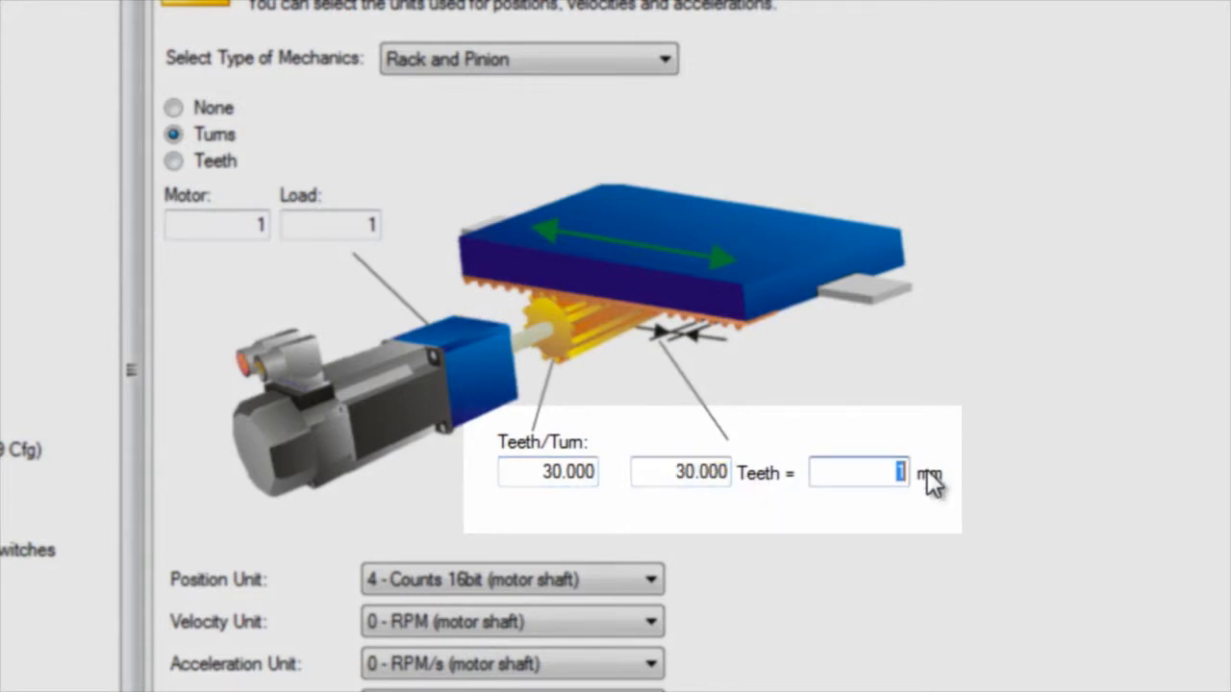
type("120.000")
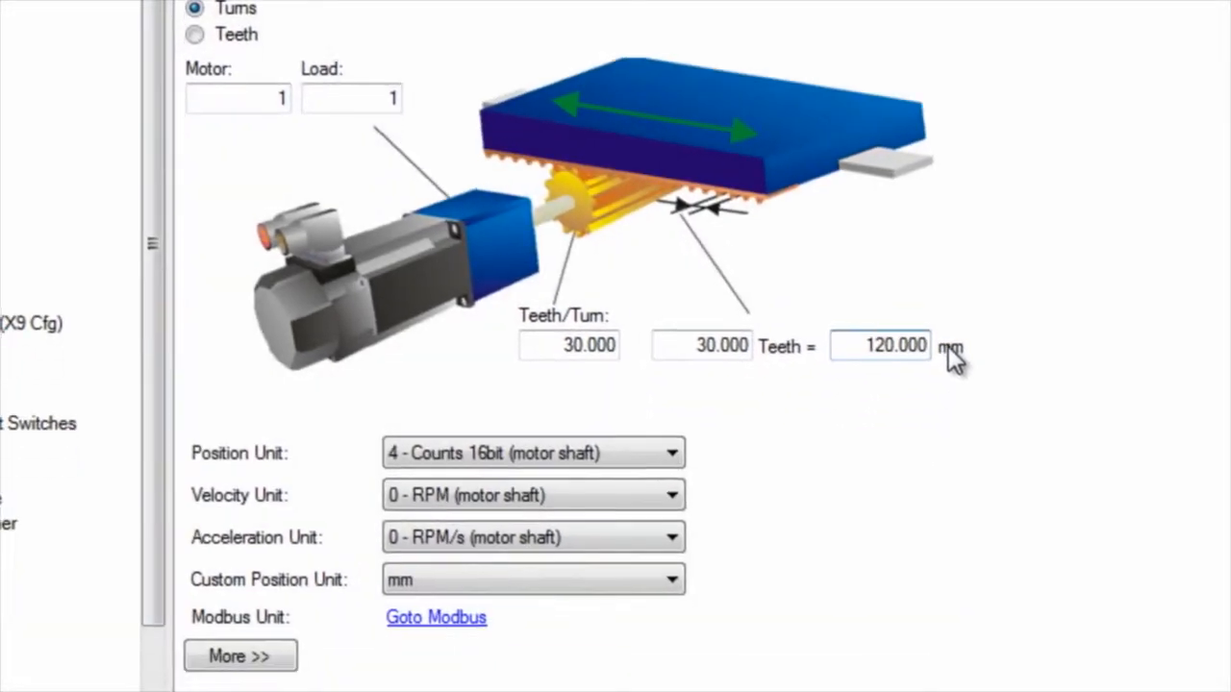
Set position and acceleration units to 3 - Custom (mechanics dependent), then select motion task 0.
left_click(534, 448)
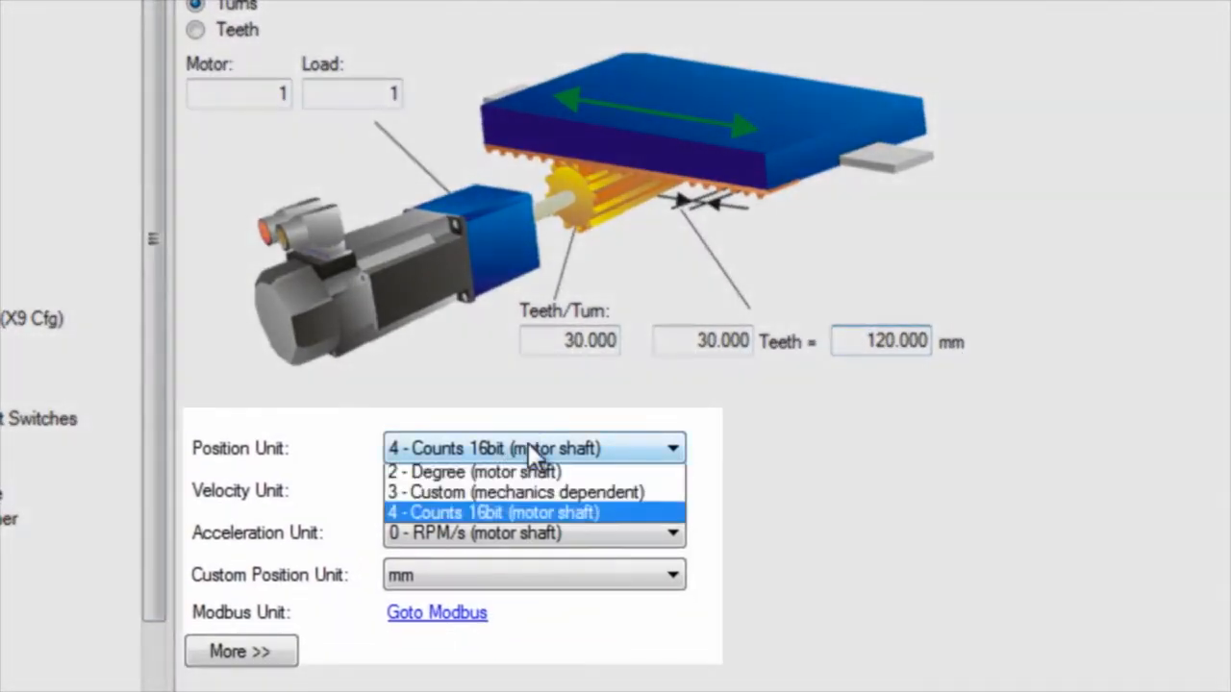
left_click(515, 491)
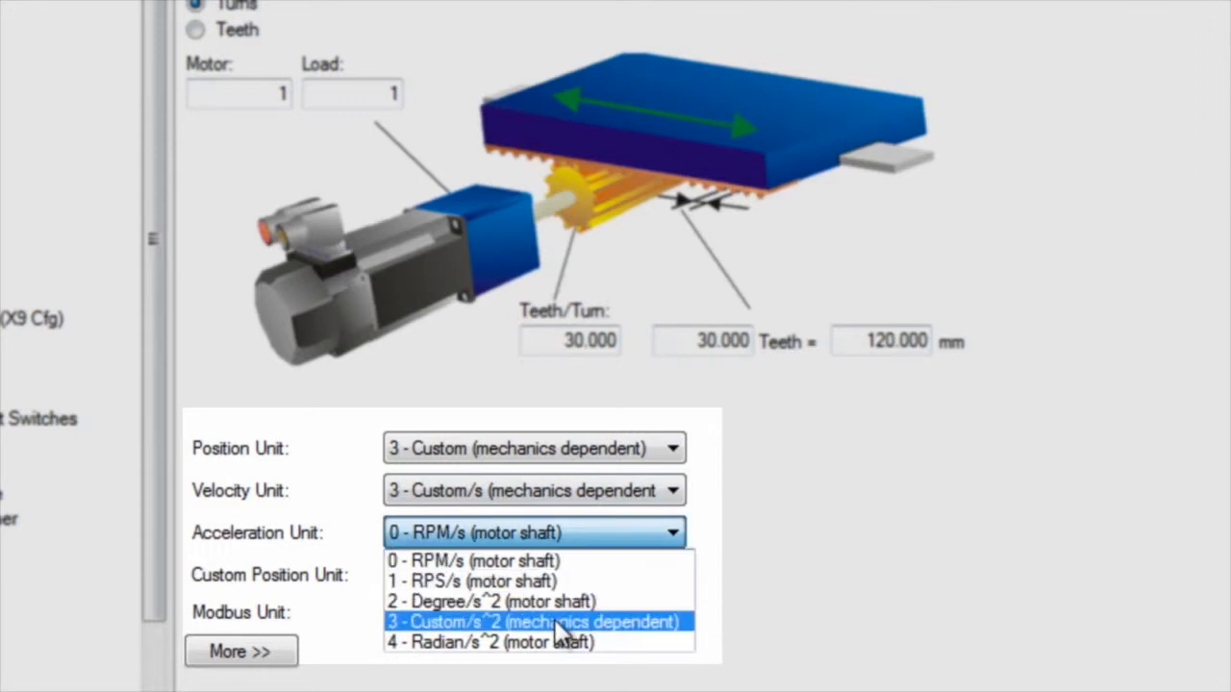
left_click(534, 622)
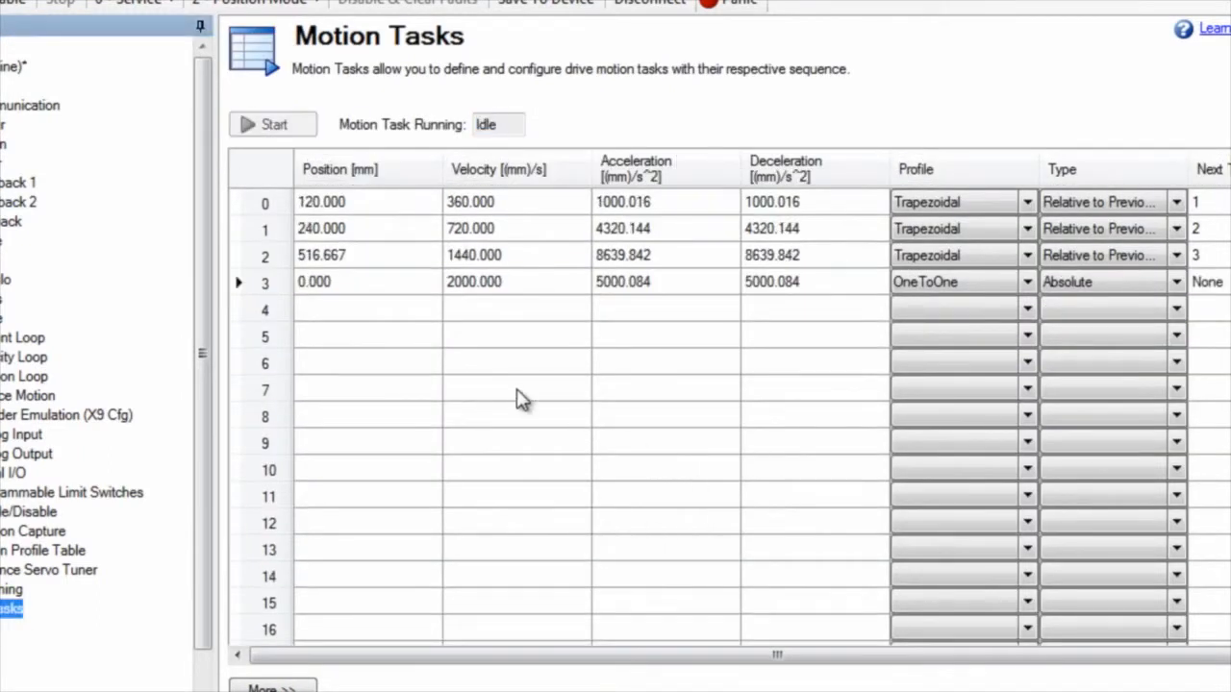
left_click(265, 202)
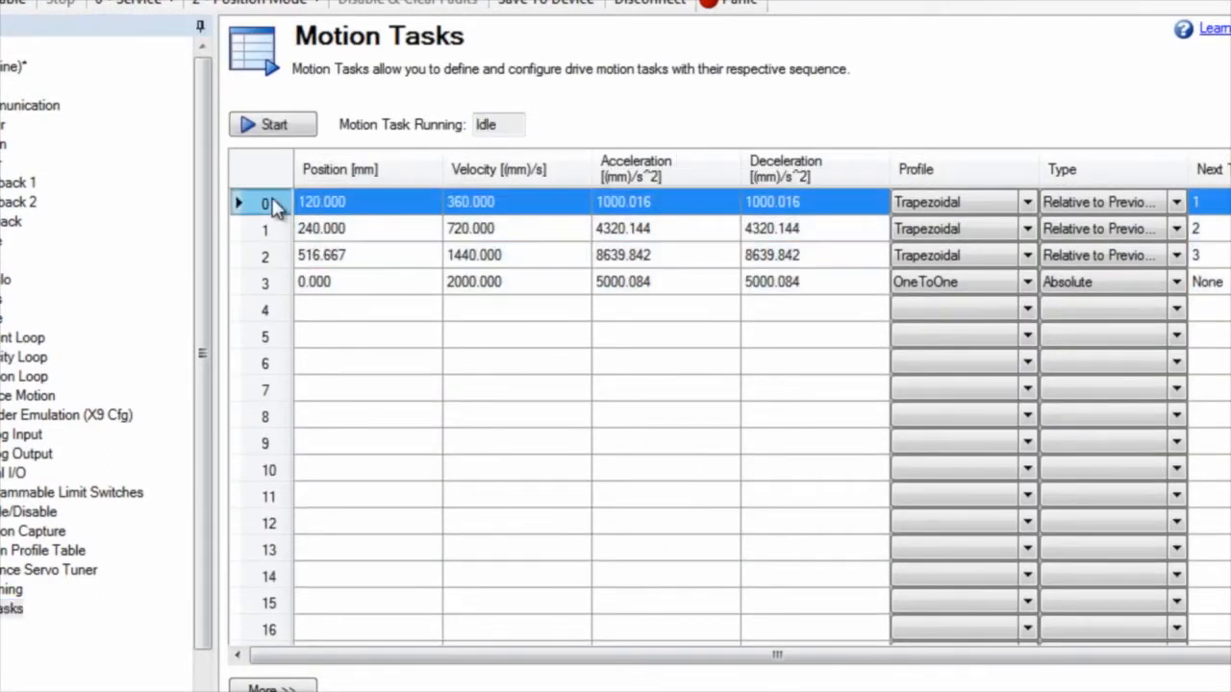